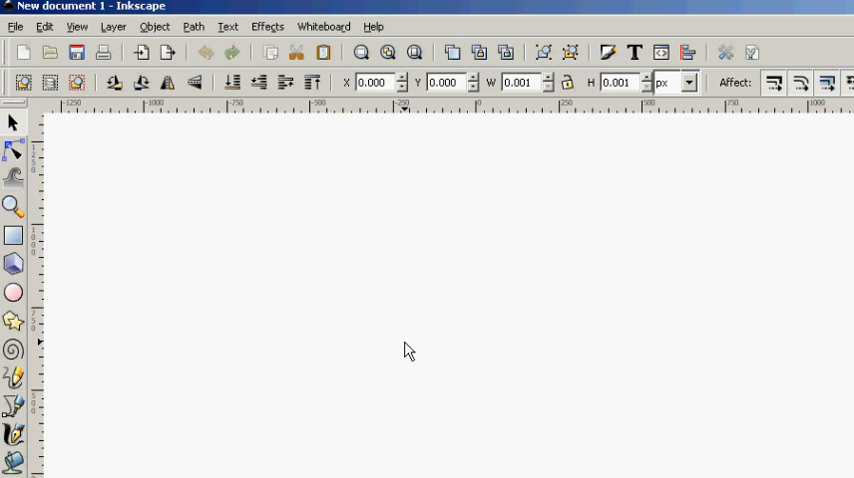
mouse_move(430, 341)
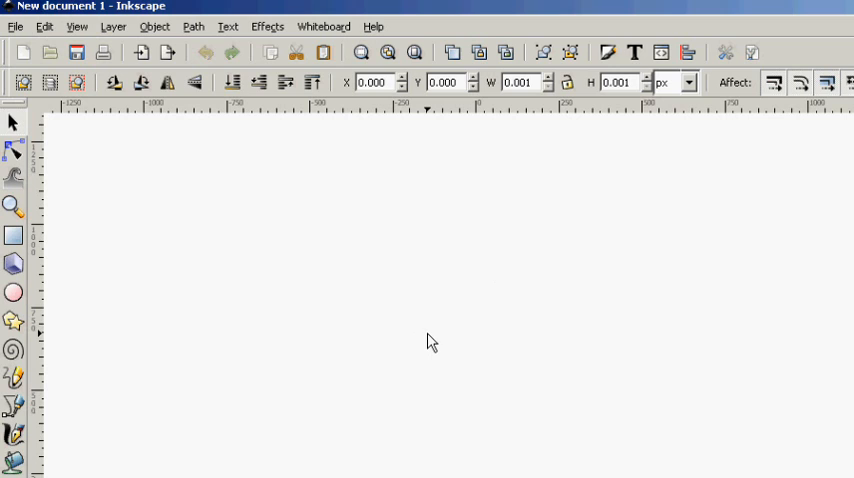
mouse_move(423, 349)
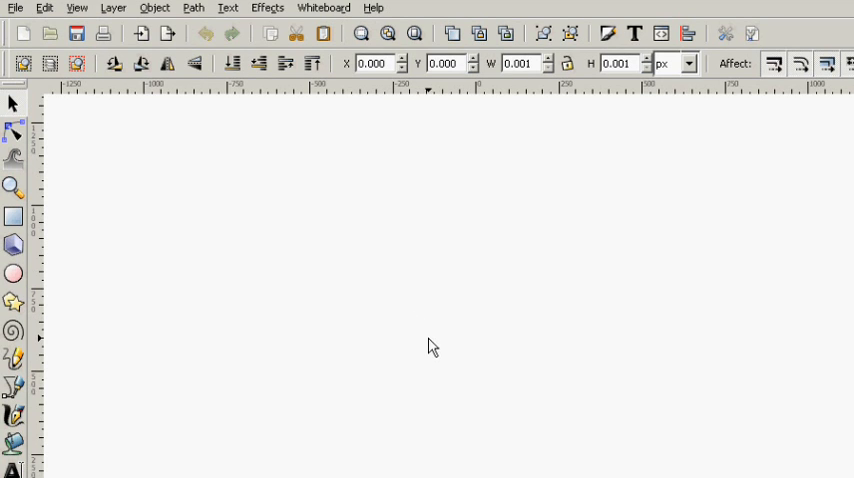
mouse_move(421, 343)
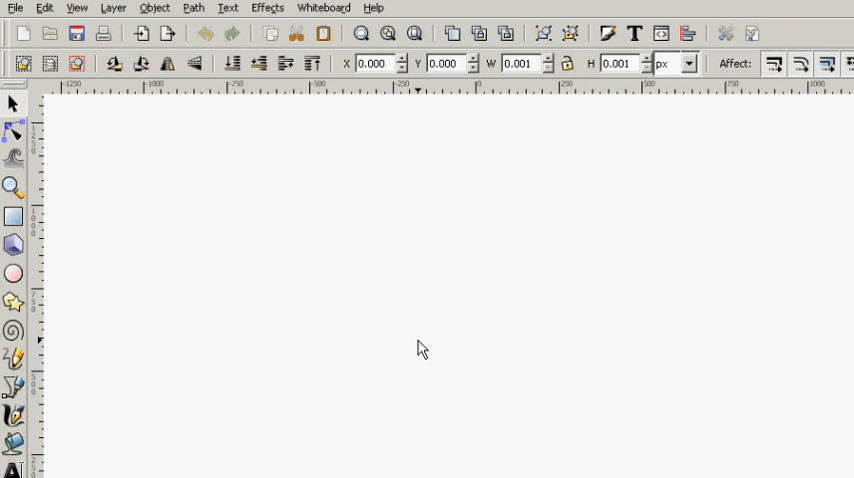
mouse_move(406, 358)
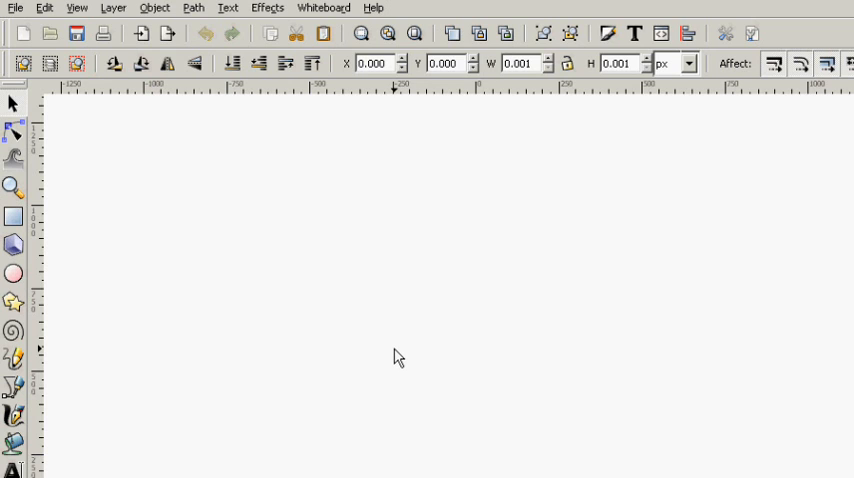
mouse_move(391, 361)
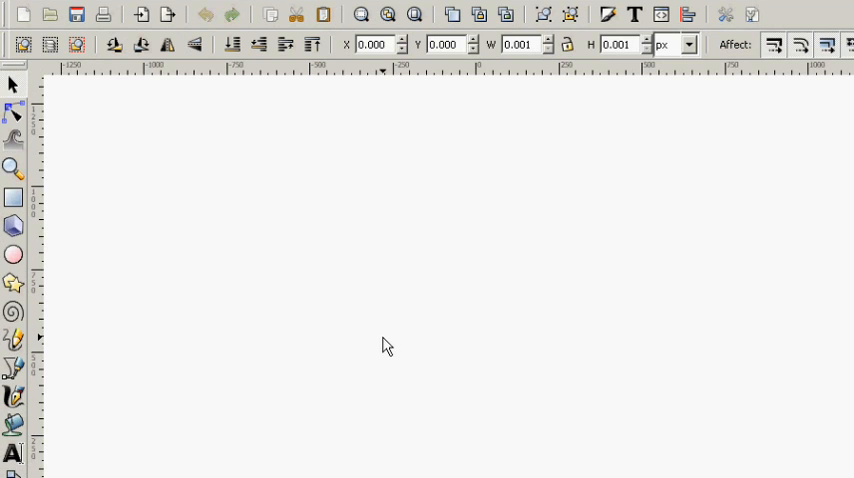
mouse_move(381, 348)
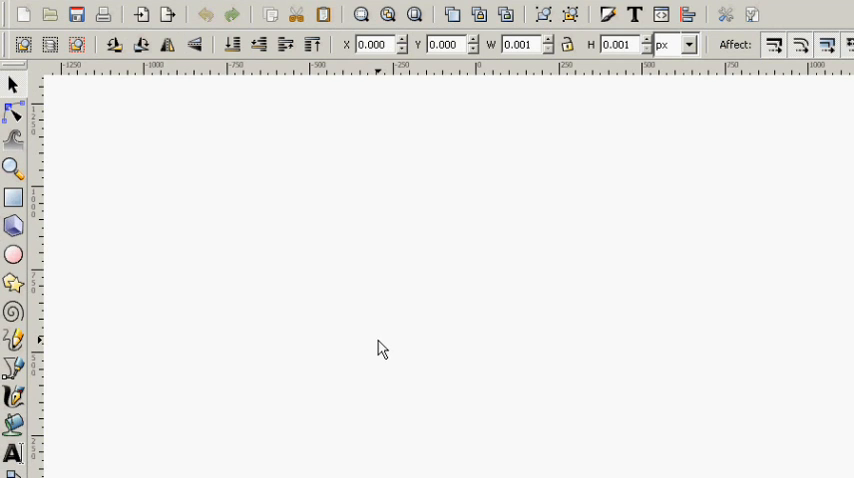
mouse_move(377, 352)
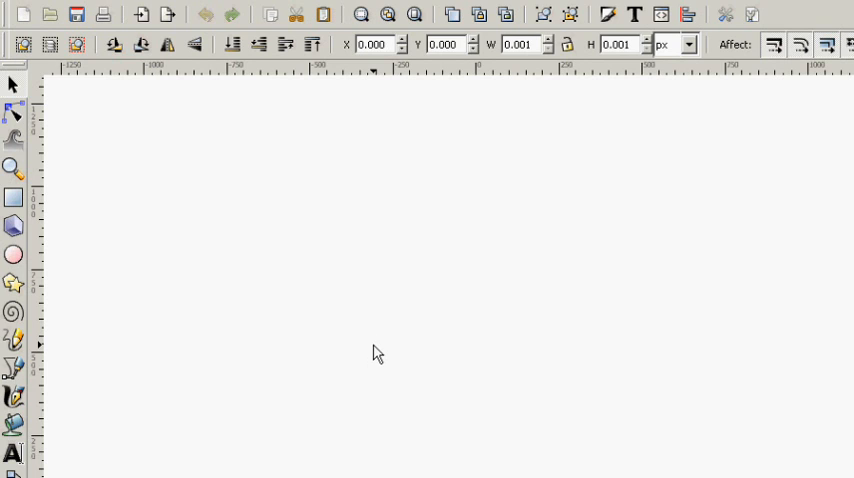
mouse_move(371, 305)
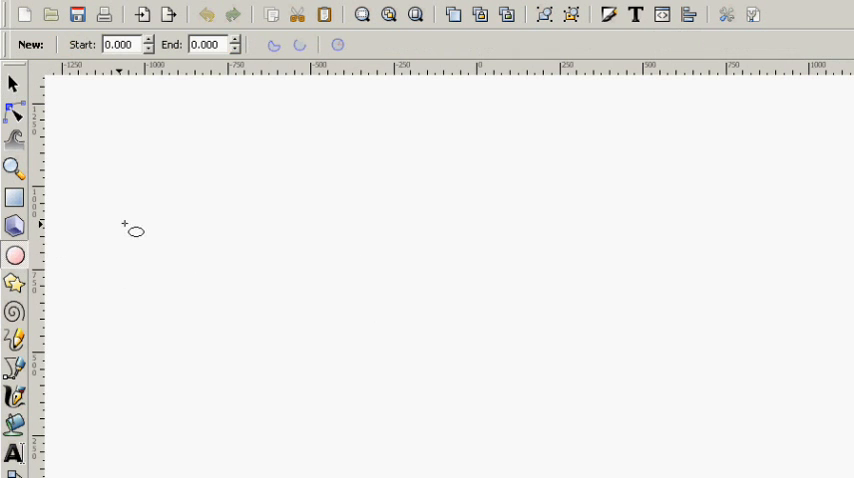
Step: Ctrl-drag a circle on the canvas with the Ellipse tool and fill it blue
left_click_drag(130, 230, 480, 340)
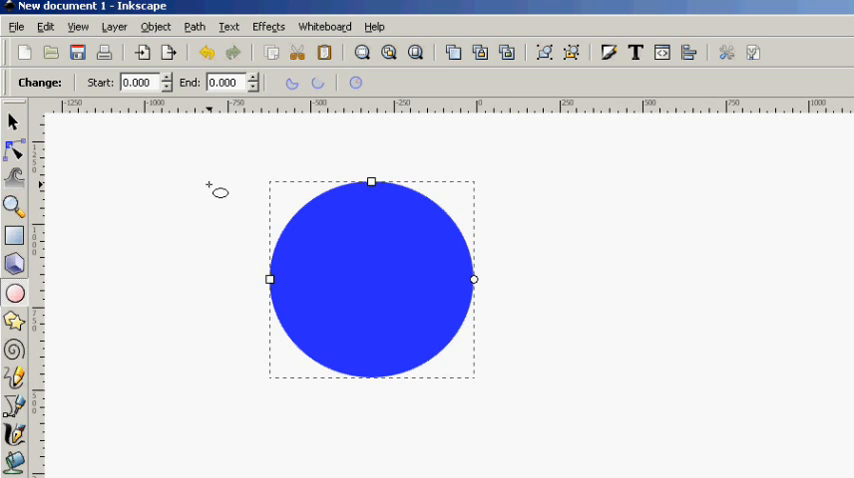
mouse_move(222, 191)
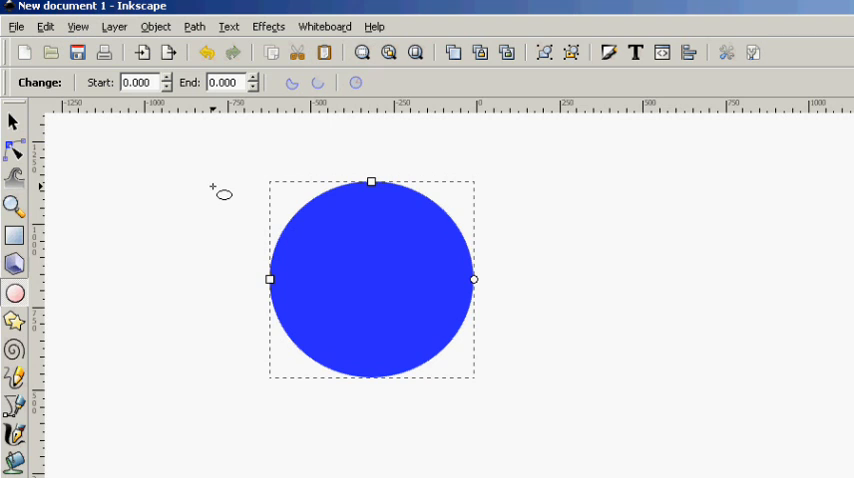
mouse_move(142, 180)
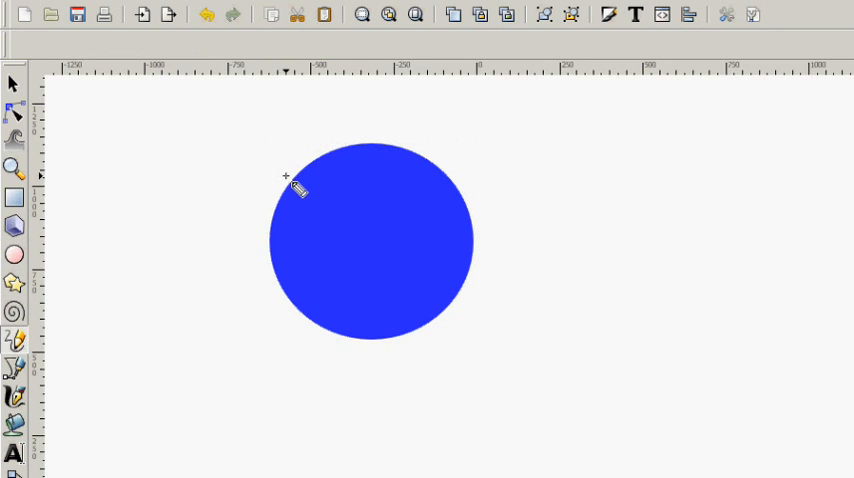
Step: Sketch a closed navy freehand shape over the circle's upper part with the Pencil
left_click_drag(285, 177, 374, 255)
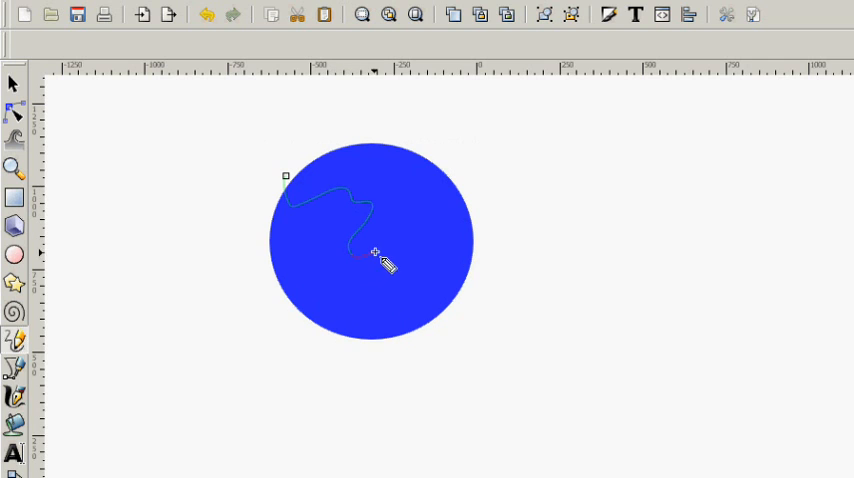
left_click_drag(375, 255, 425, 305)
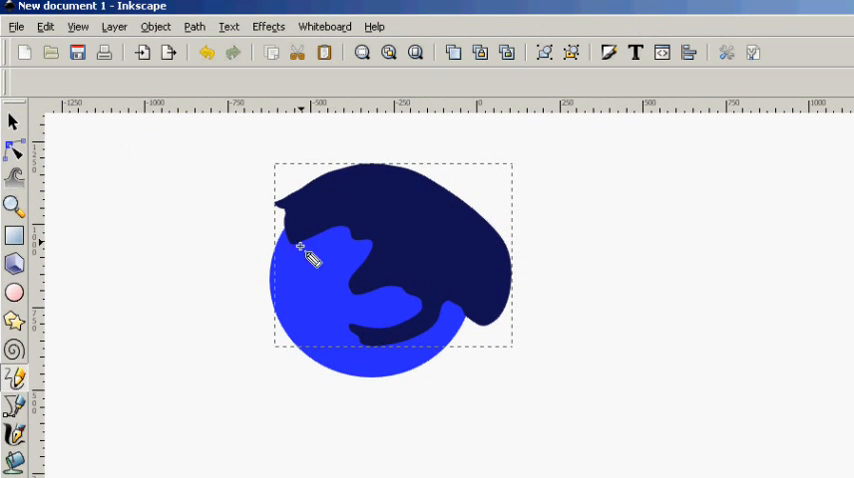
left_click(14, 121)
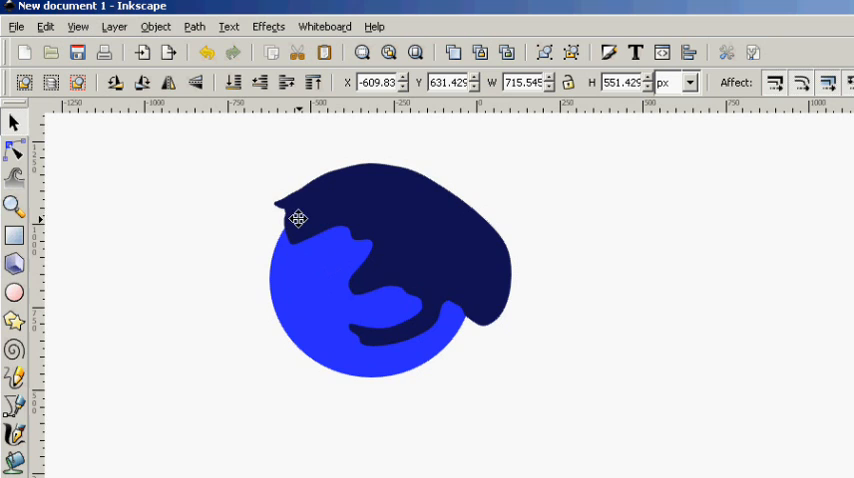
mouse_move(499, 297)
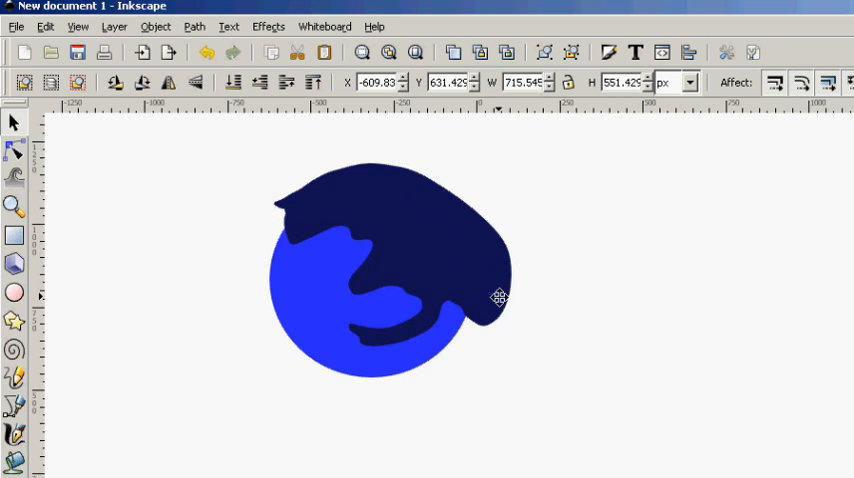
mouse_move(333, 263)
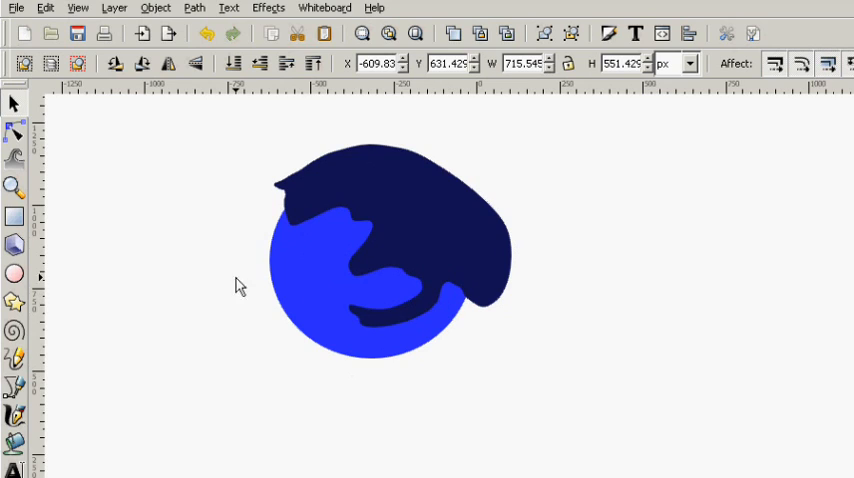
mouse_move(240, 263)
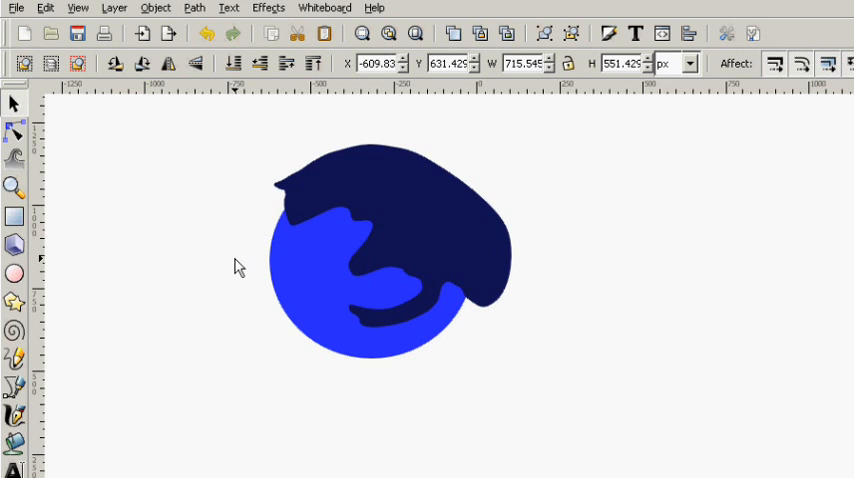
mouse_move(420, 206)
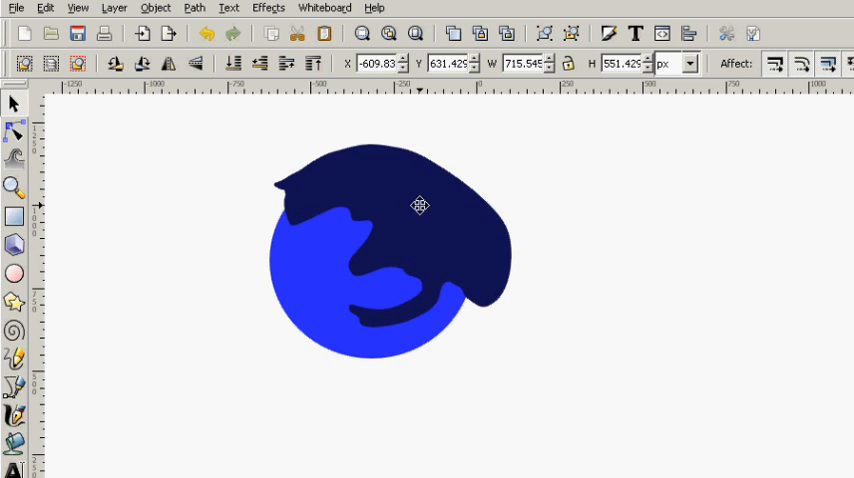
Step: Drag the navy shape off the circle and back over its upper edge
left_click_drag(419, 206, 619, 196)
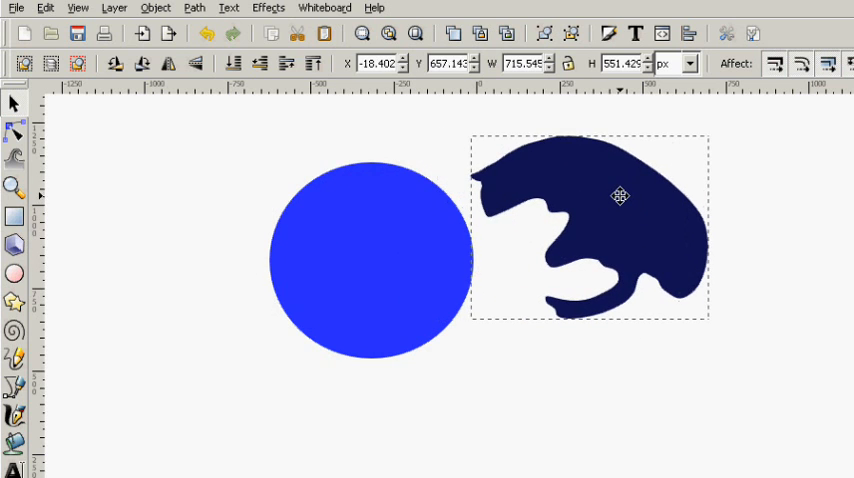
left_click(365, 257)
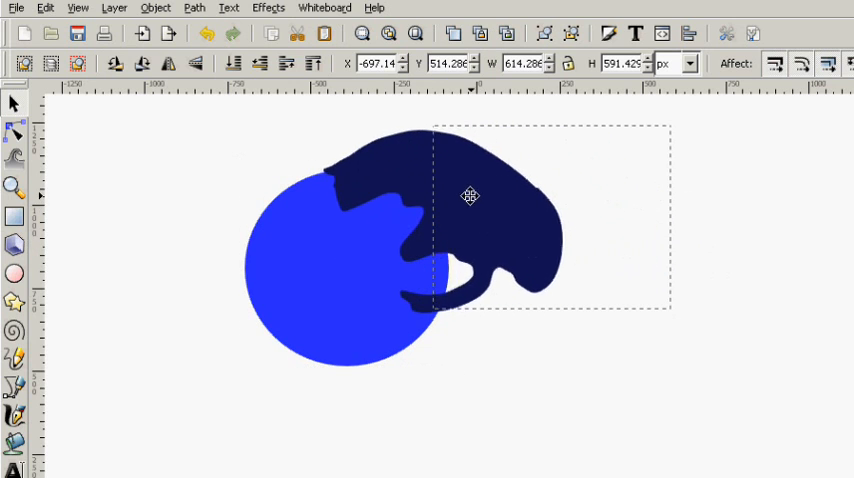
left_click_drag(470, 196, 412, 208)
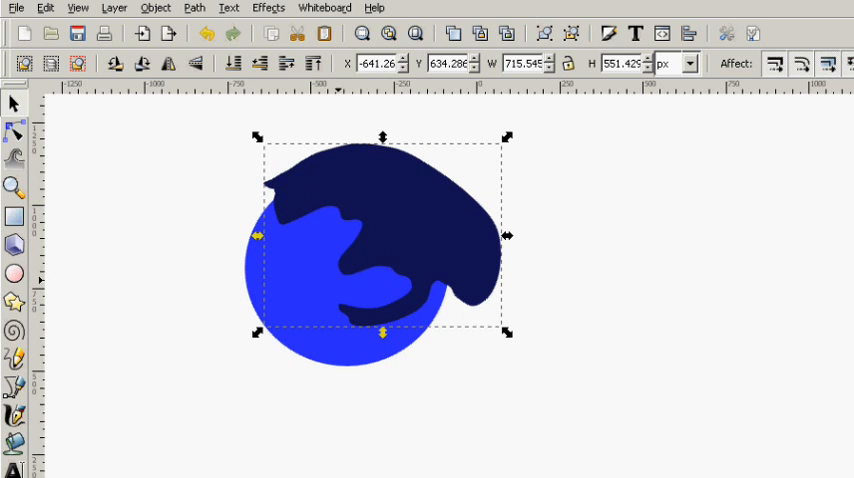
mouse_move(364, 291)
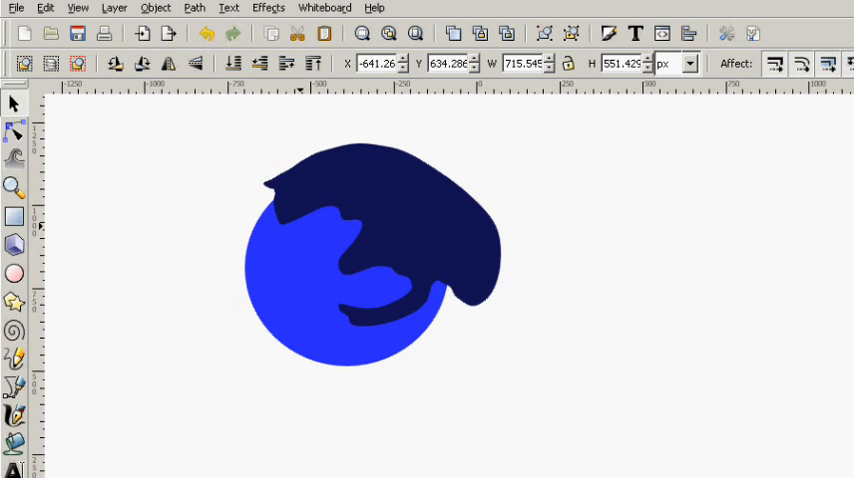
mouse_move(302, 251)
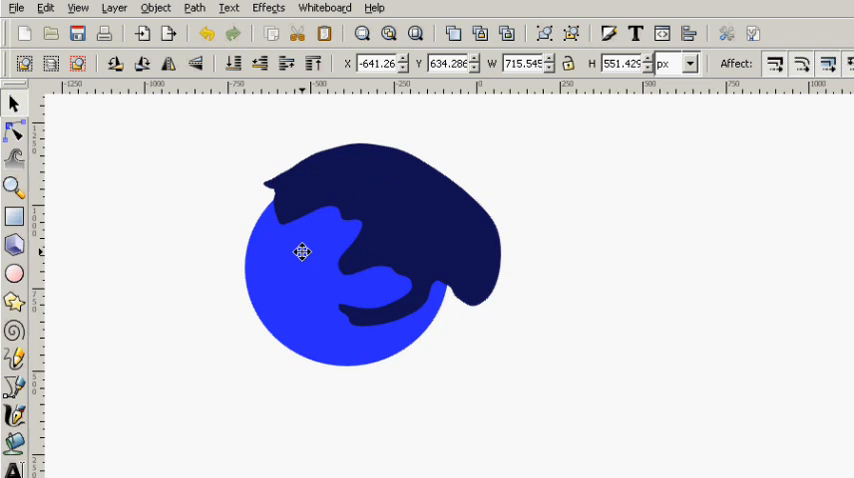
mouse_move(281, 243)
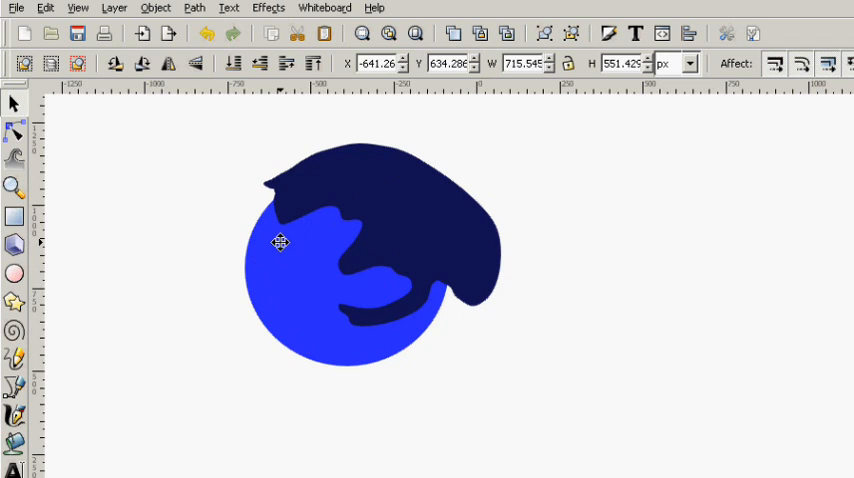
mouse_move(266, 282)
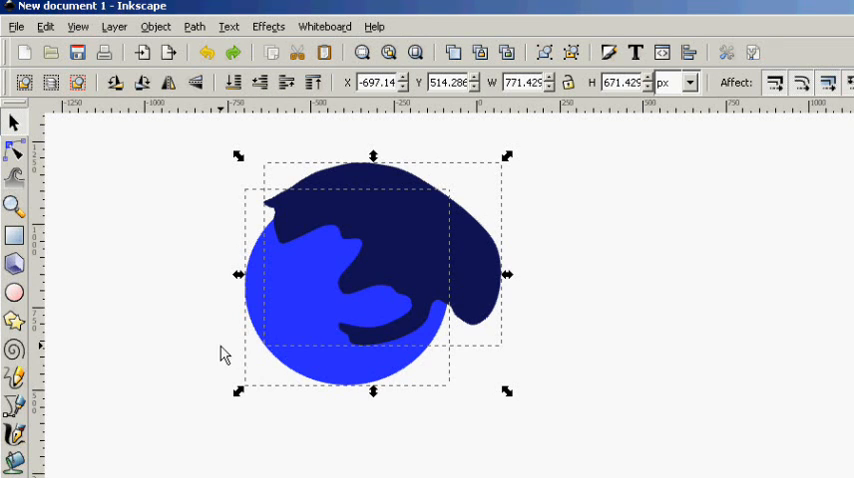
mouse_move(205, 115)
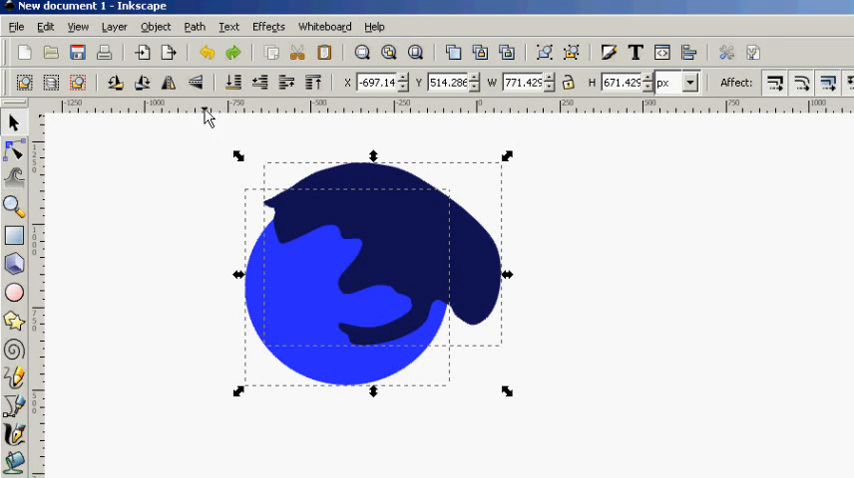
mouse_move(194, 26)
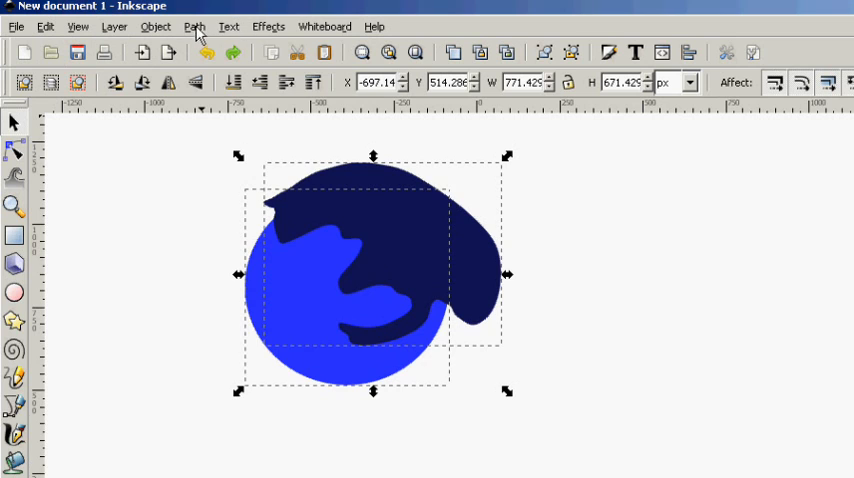
Step: Apply Path > Difference to subtract the navy shape from the circle and select the result
left_click(194, 26)
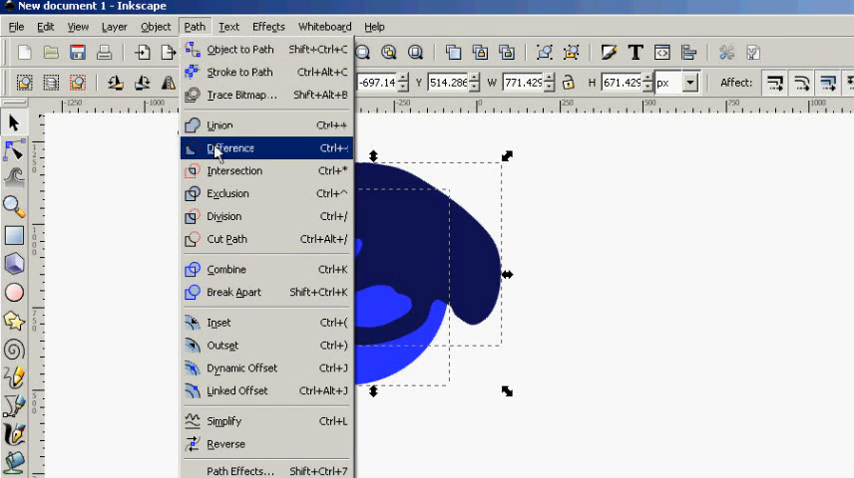
mouse_move(234, 170)
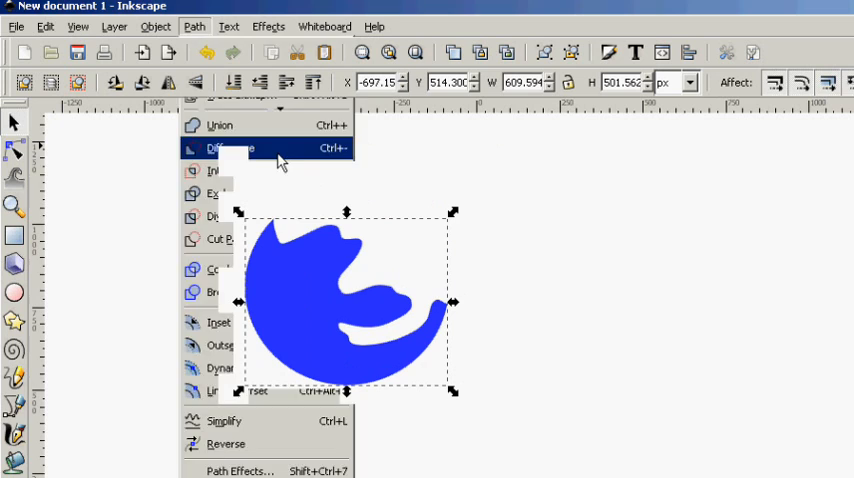
left_click(225, 148)
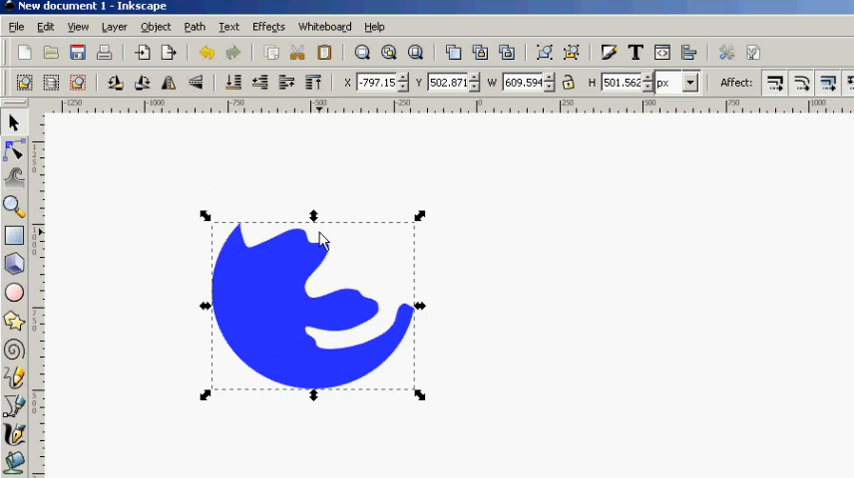
Step: Drag the bitten blue circle to a new spot, briefly switching to the Node tool
left_click_drag(320, 300, 348, 285)
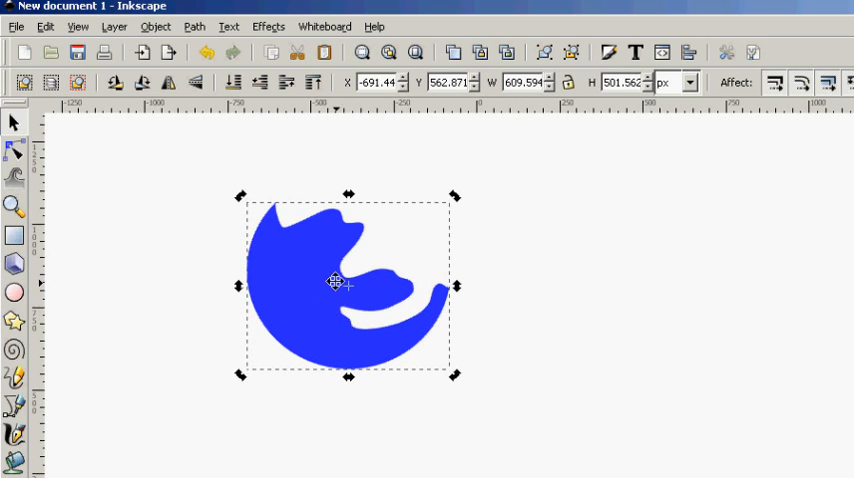
mouse_move(175, 278)
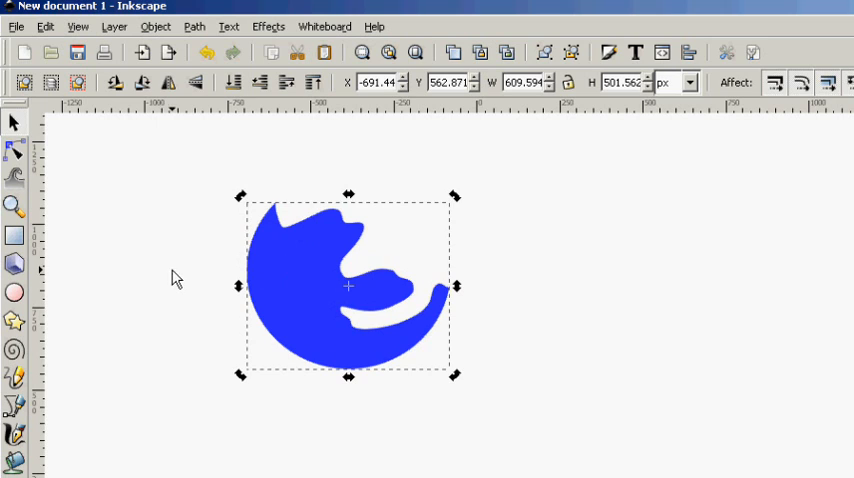
mouse_move(52, 204)
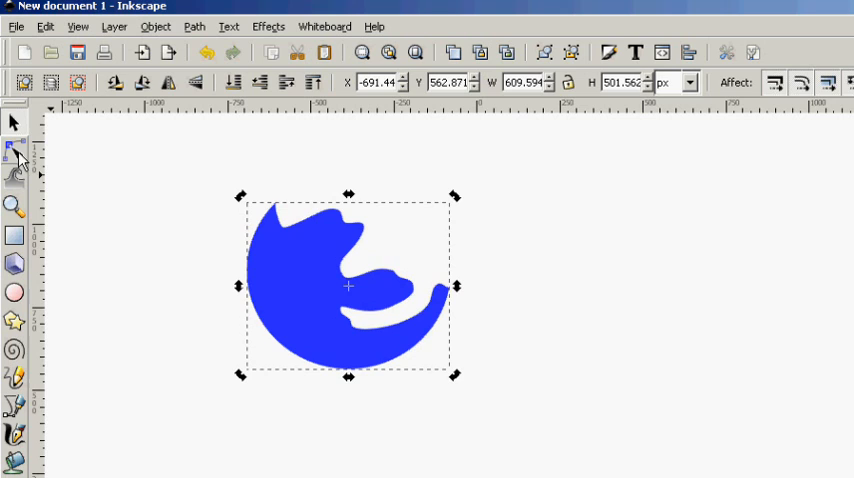
left_click(15, 152)
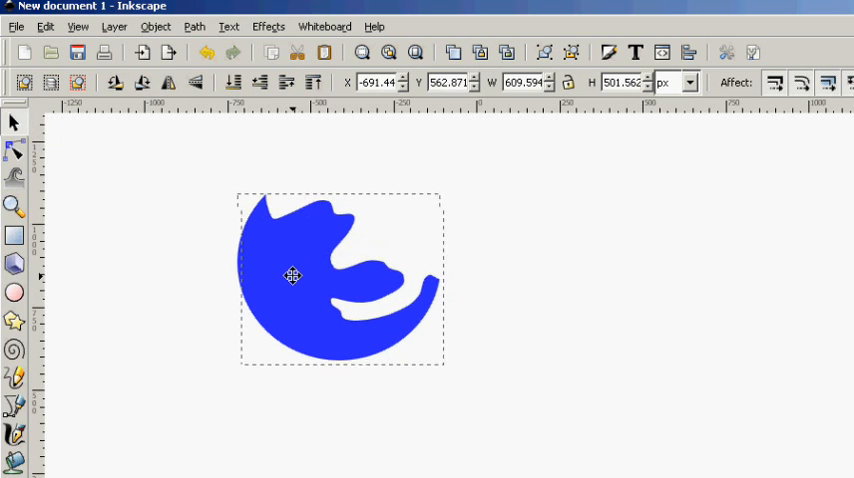
left_click(292, 276)
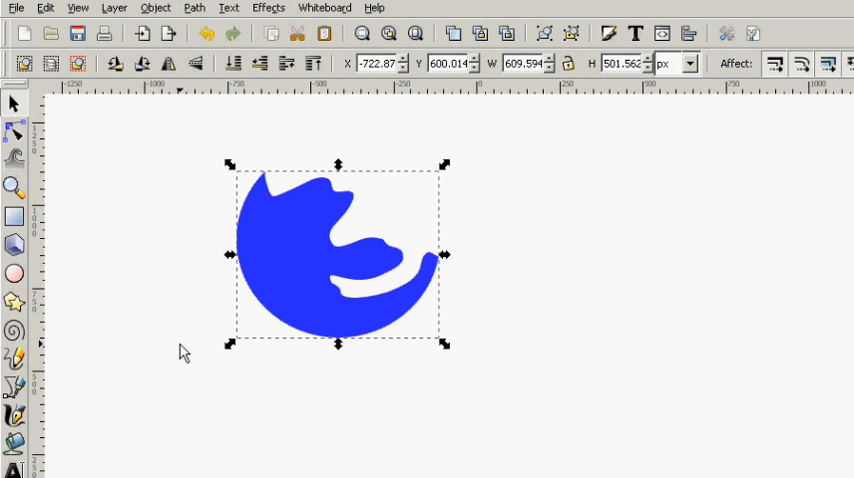
mouse_move(182, 360)
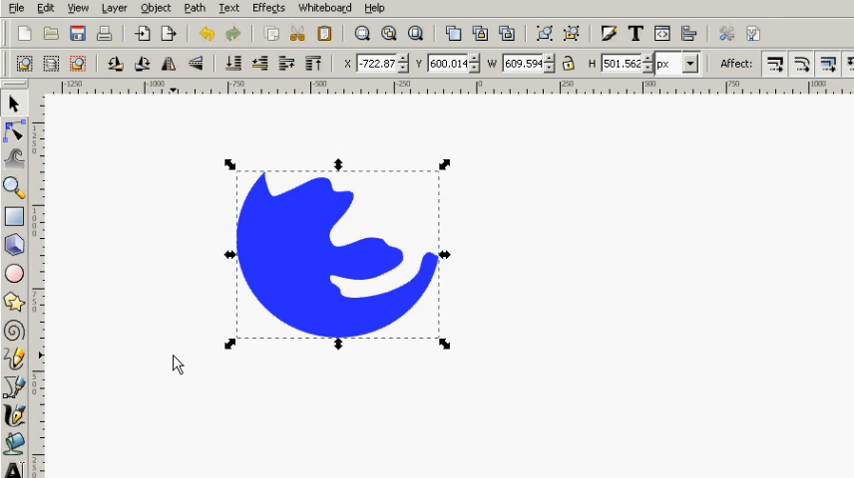
mouse_move(168, 362)
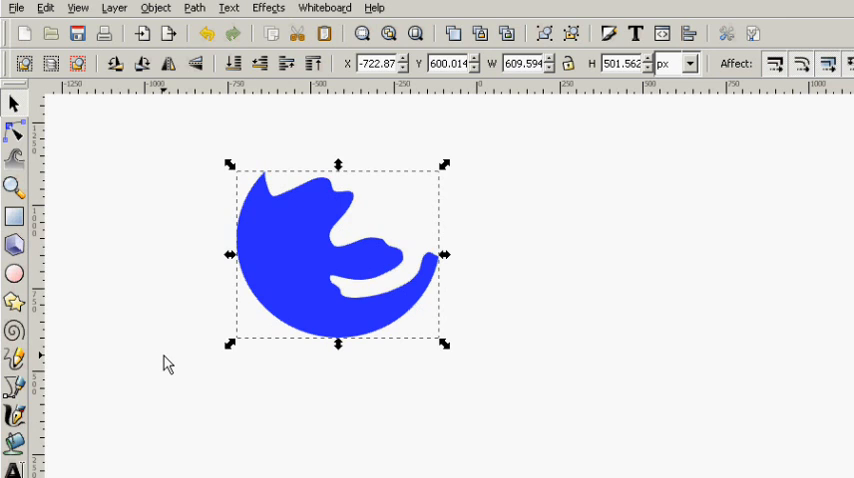
mouse_move(160, 363)
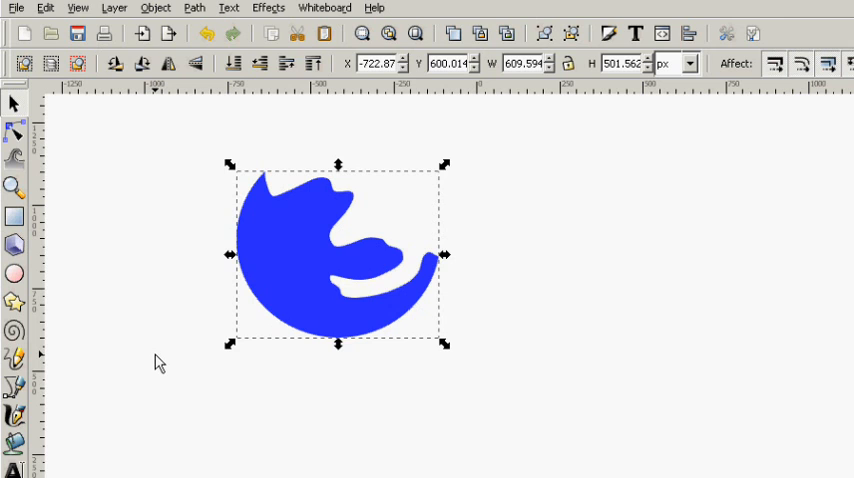
mouse_move(155, 365)
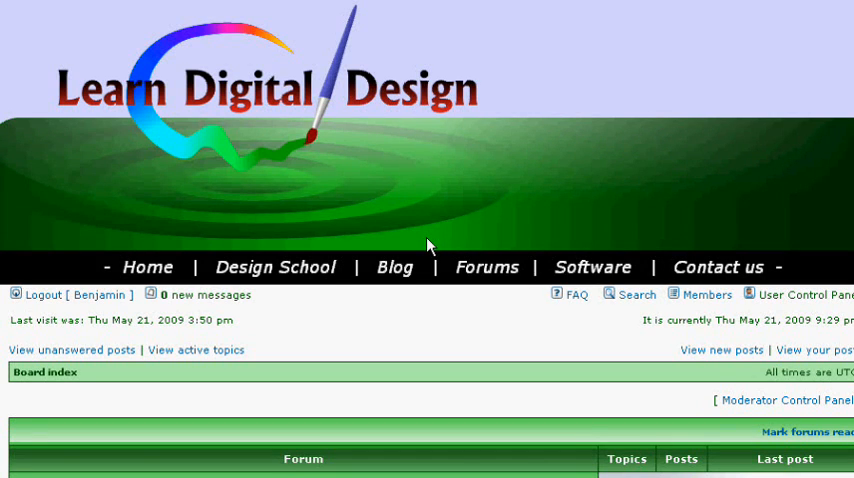
mouse_move(475, 232)
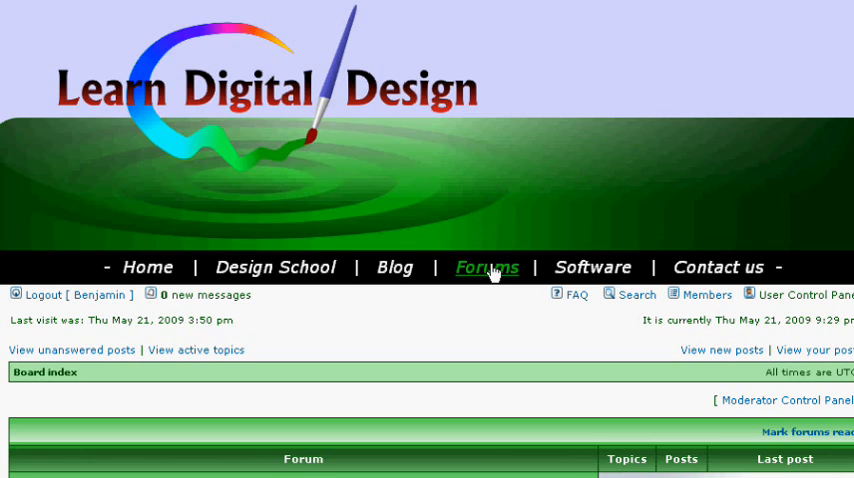
mouse_move(495, 280)
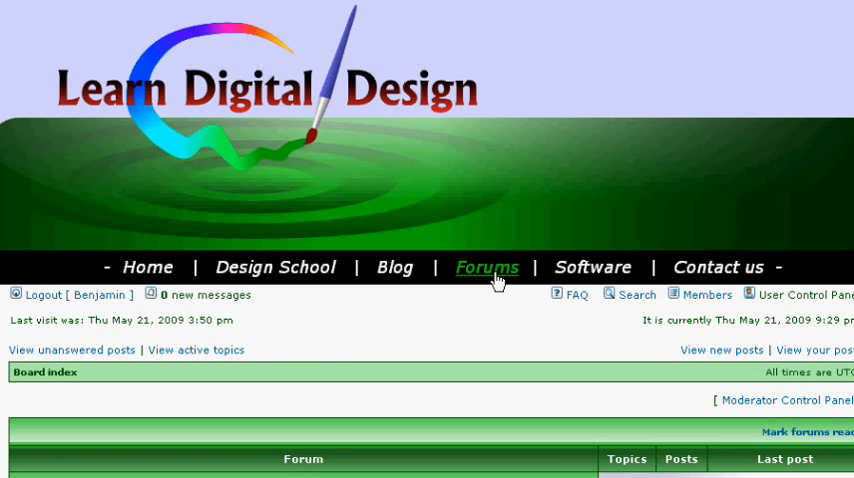
scroll("down", 3)
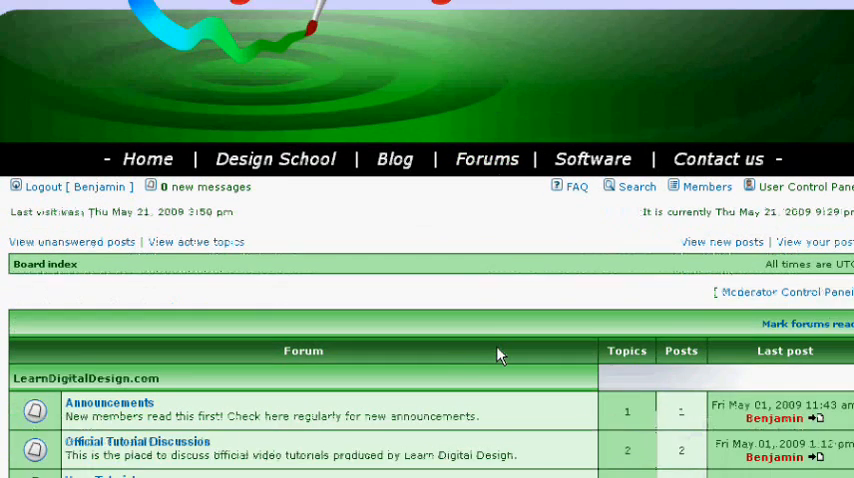
scroll("down", 3)
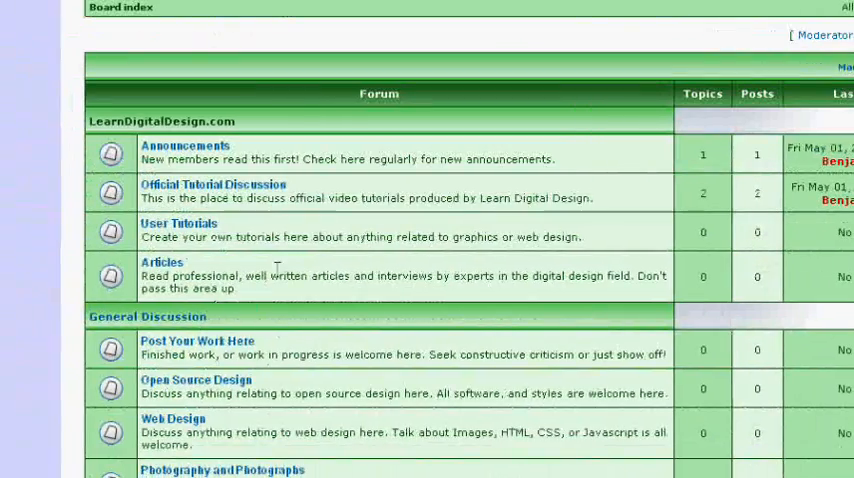
scroll("up", 3)
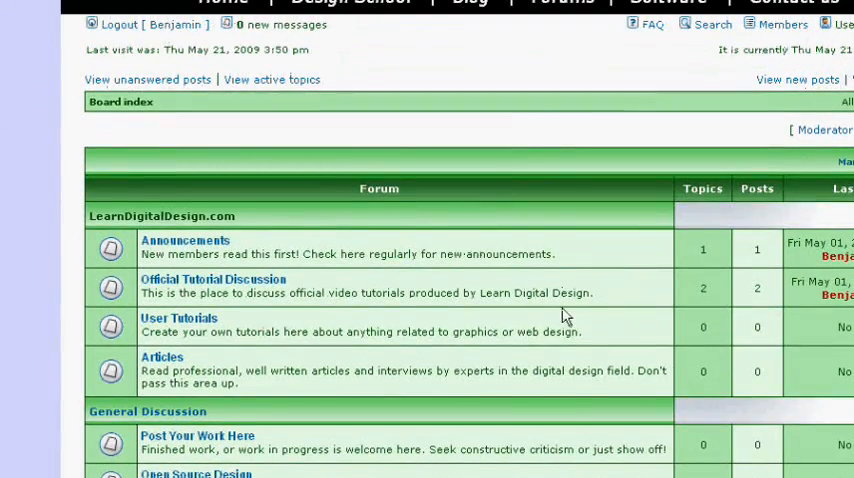
scroll("down", 3)
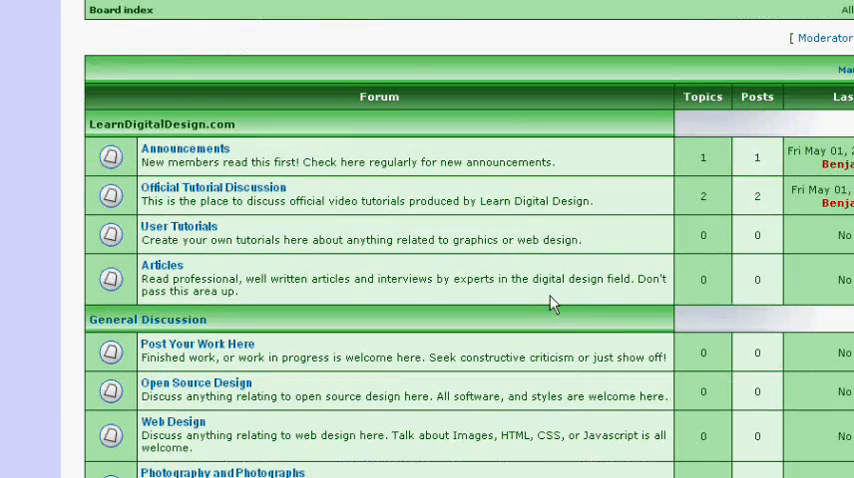
scroll("down", 3)
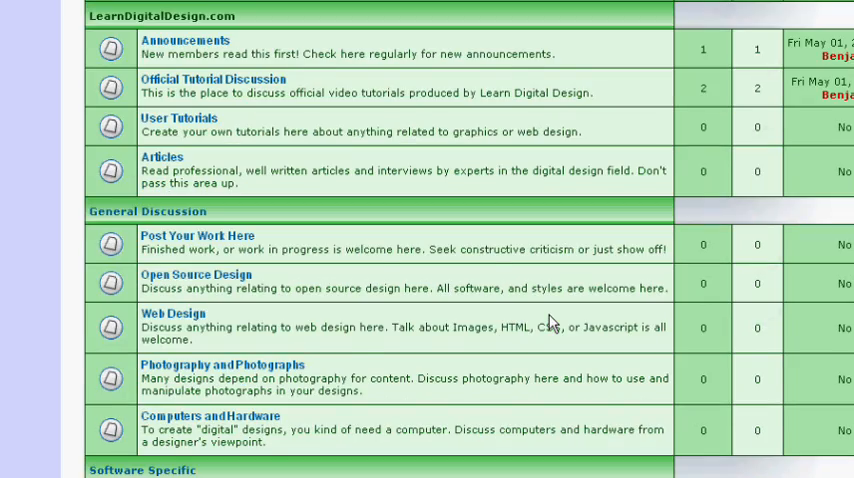
scroll("down", 3)
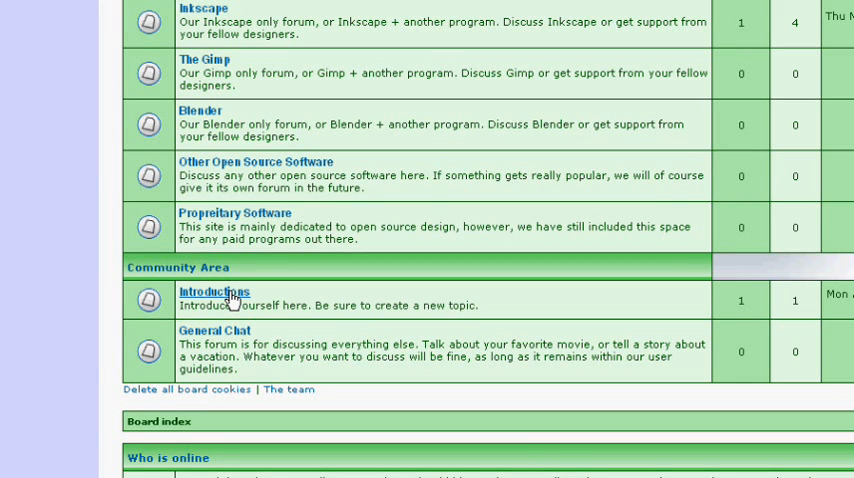
mouse_move(457, 291)
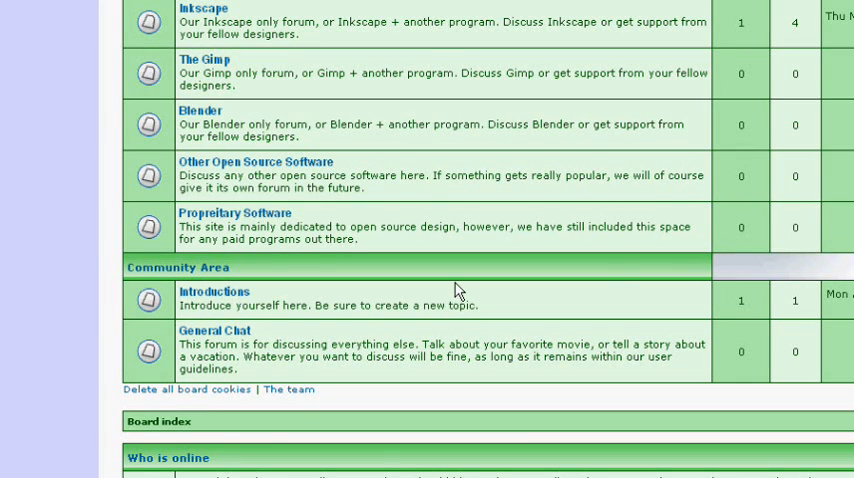
scroll("up", 3)
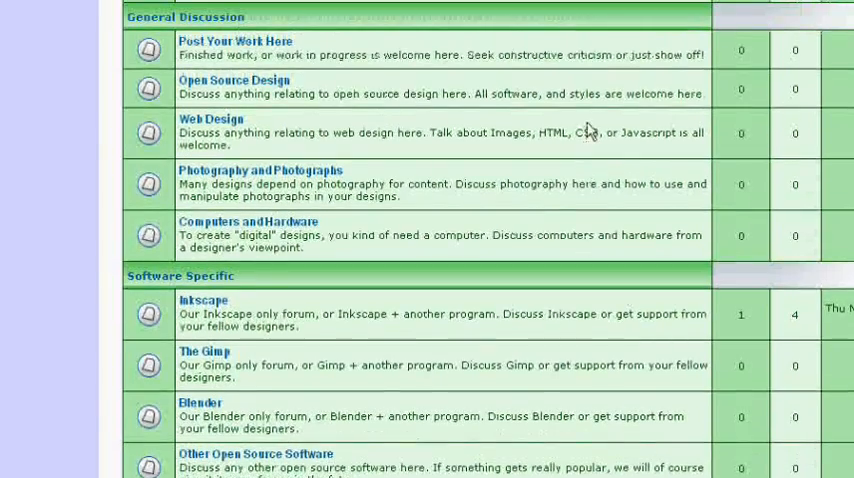
scroll("up", 3)
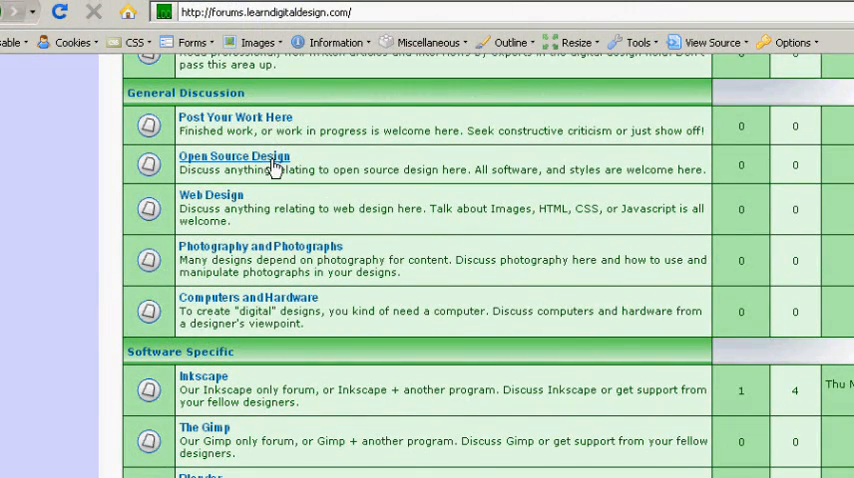
mouse_move(228, 202)
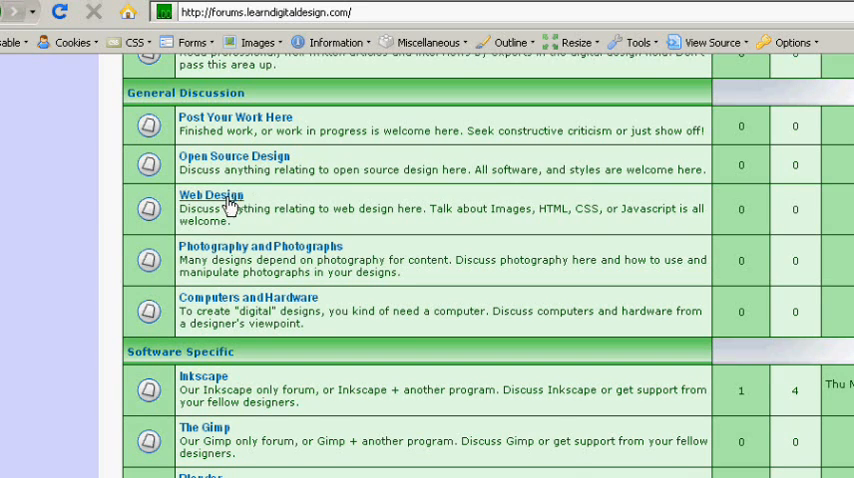
scroll("up", 3)
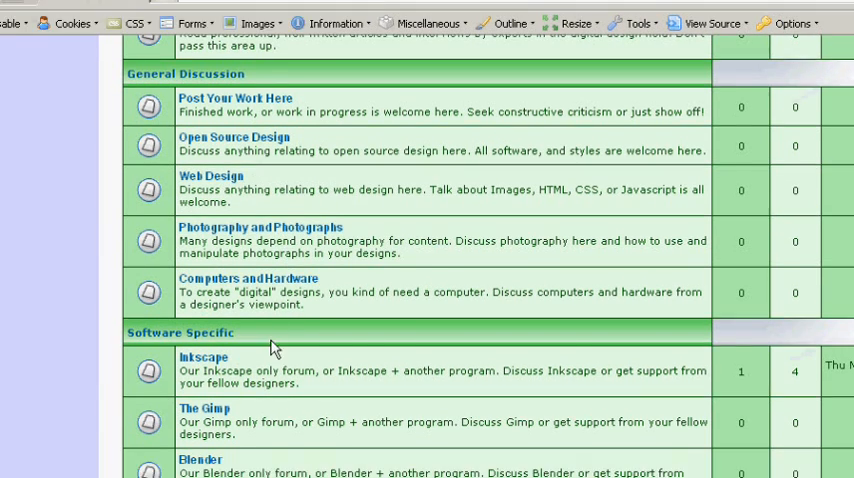
scroll("down", 3)
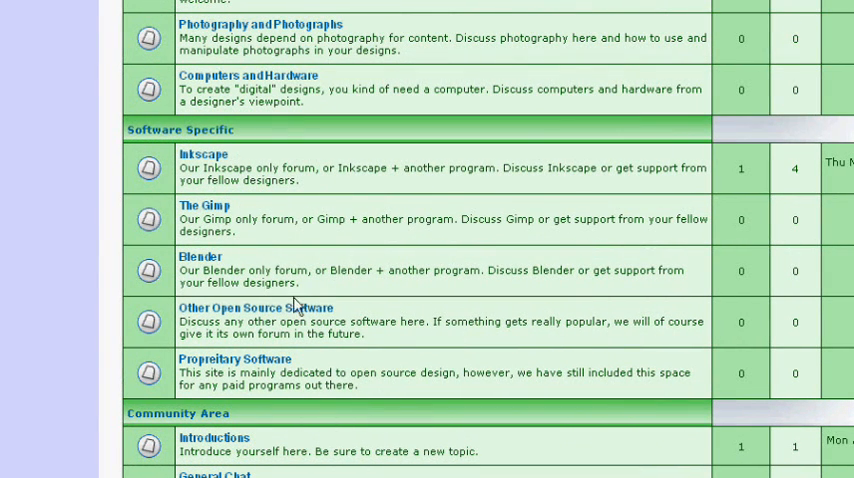
scroll("down", 3)
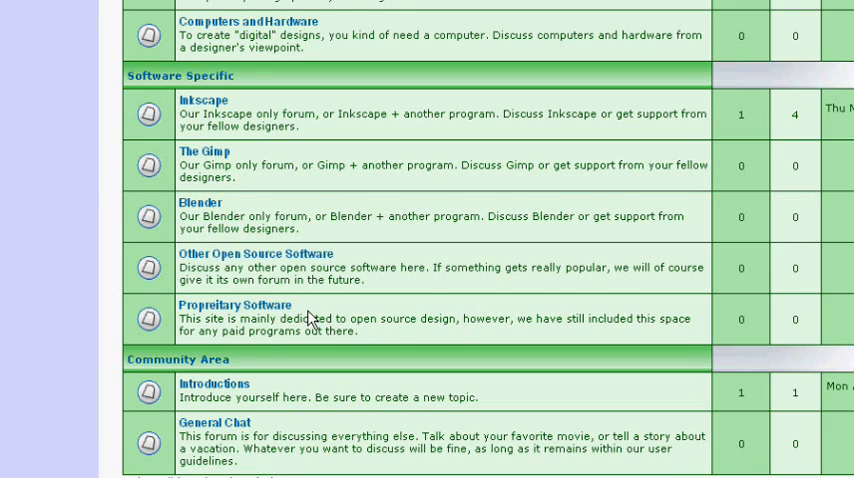
mouse_move(310, 320)
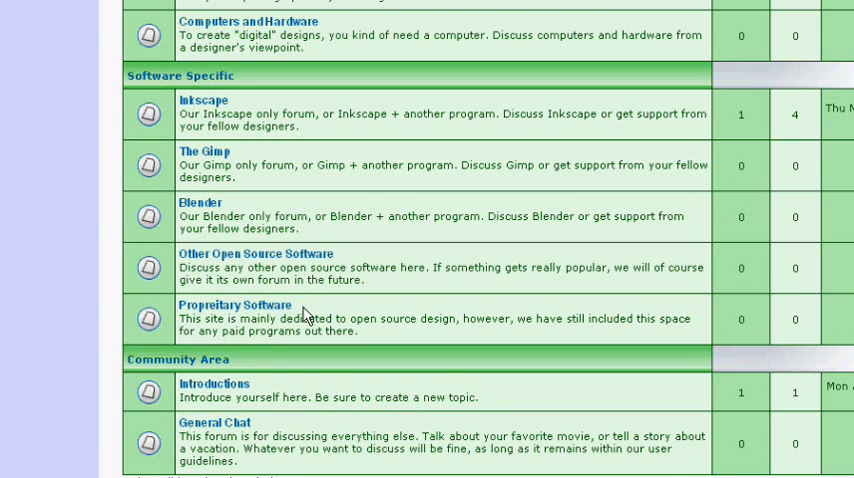
scroll("down", 3)
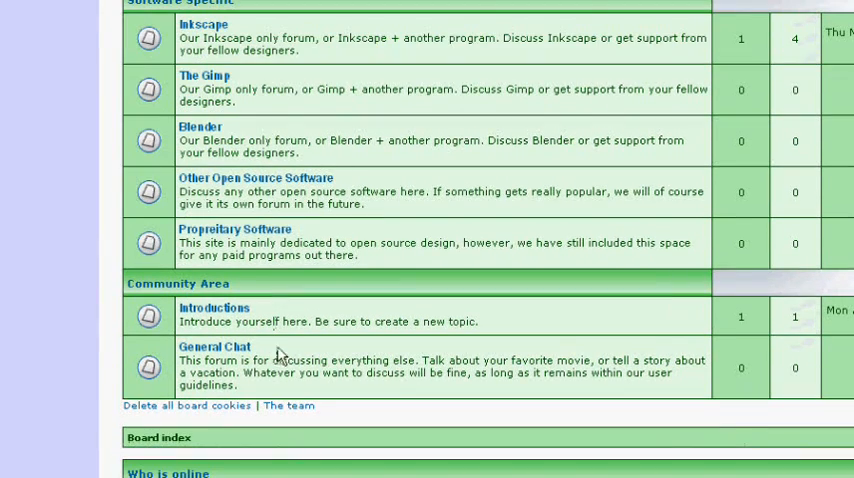
mouse_move(481, 238)
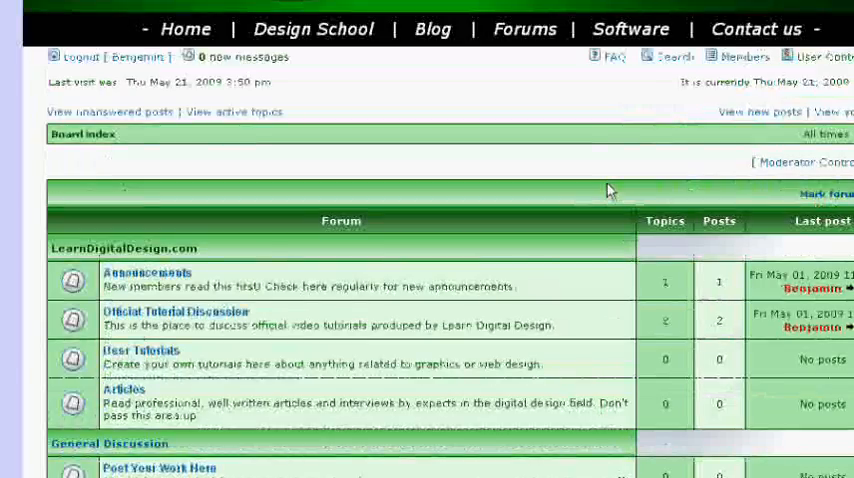
scroll("up", 3)
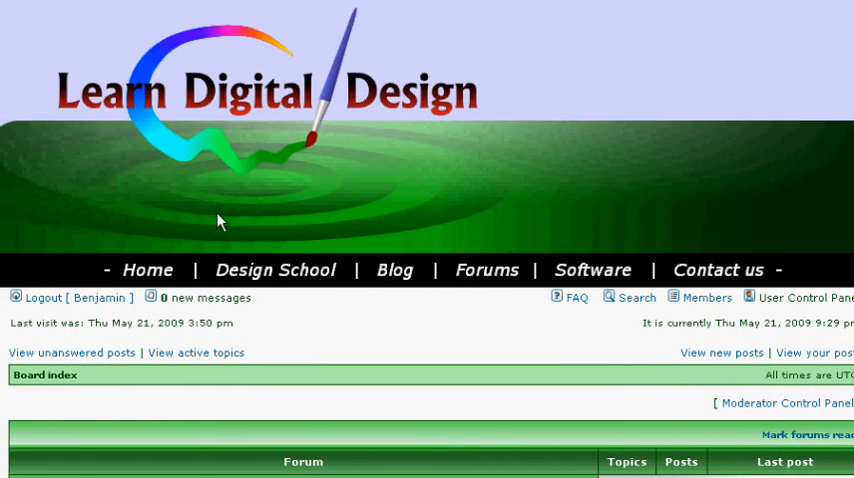
mouse_move(232, 248)
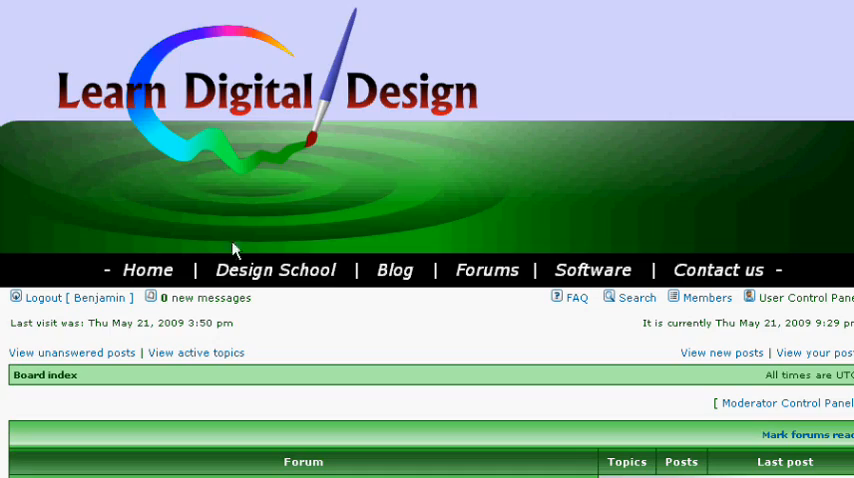
scroll("down", 3)
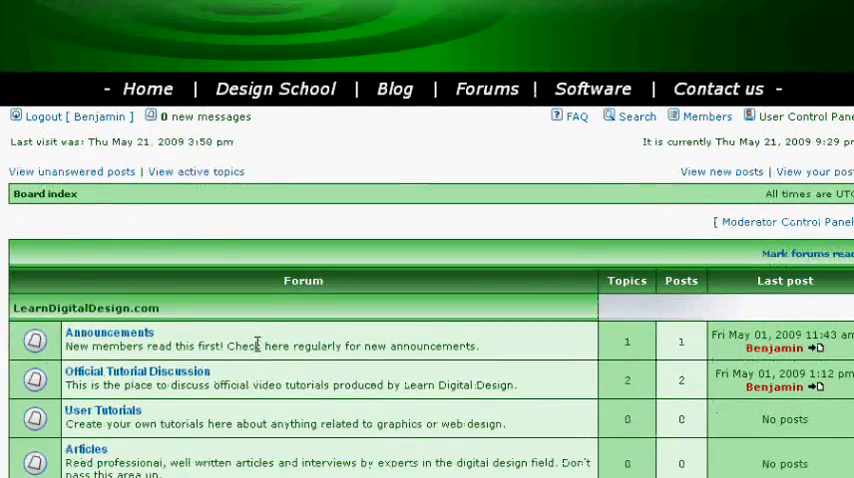
scroll("down", 3)
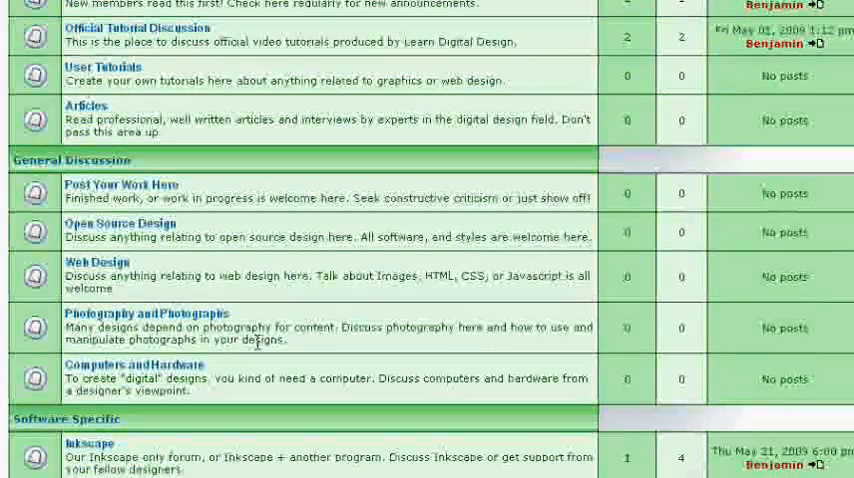
scroll("down", 3)
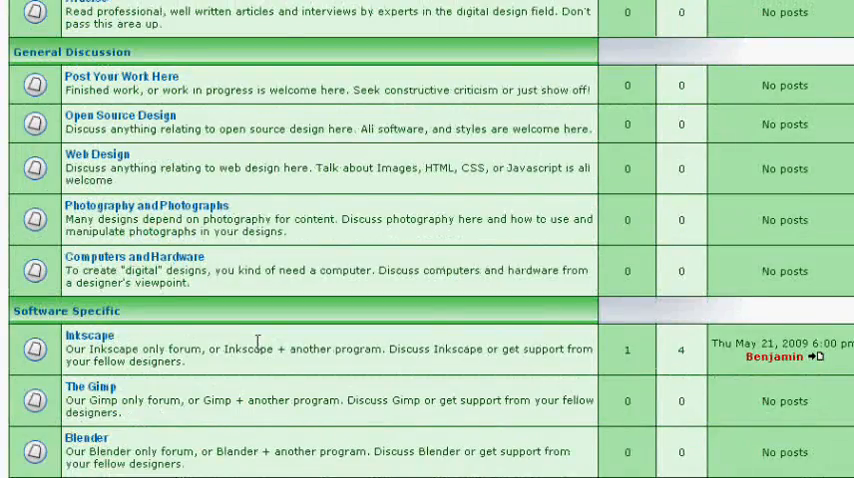
scroll("down", 3)
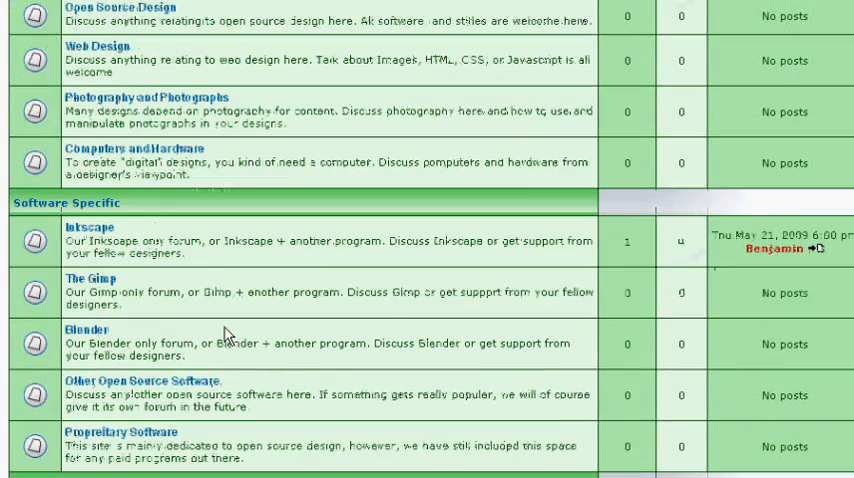
scroll("down", 3)
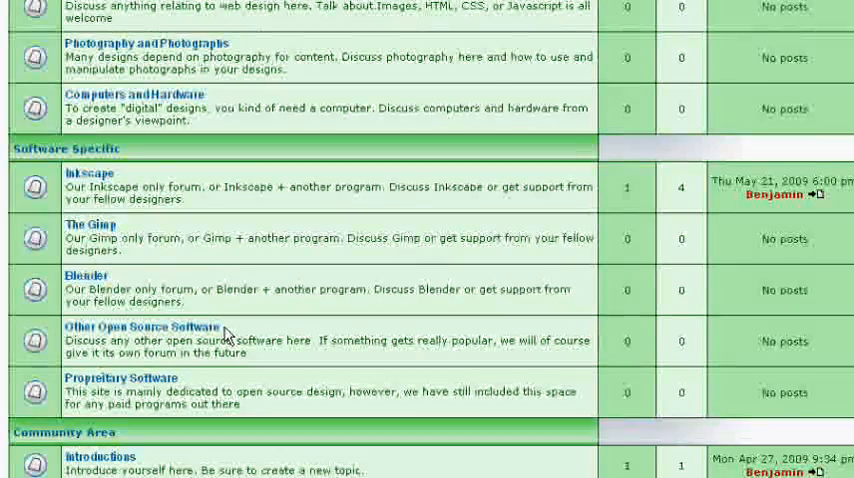
scroll("left", 3)
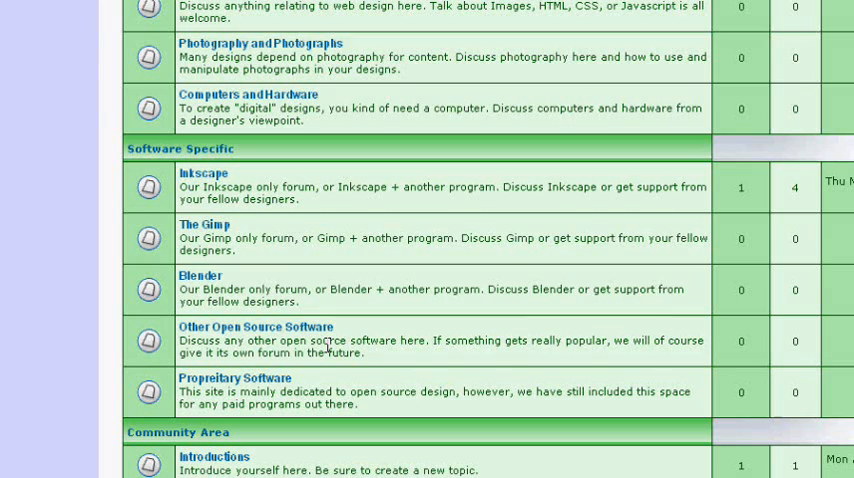
scroll("down", 3)
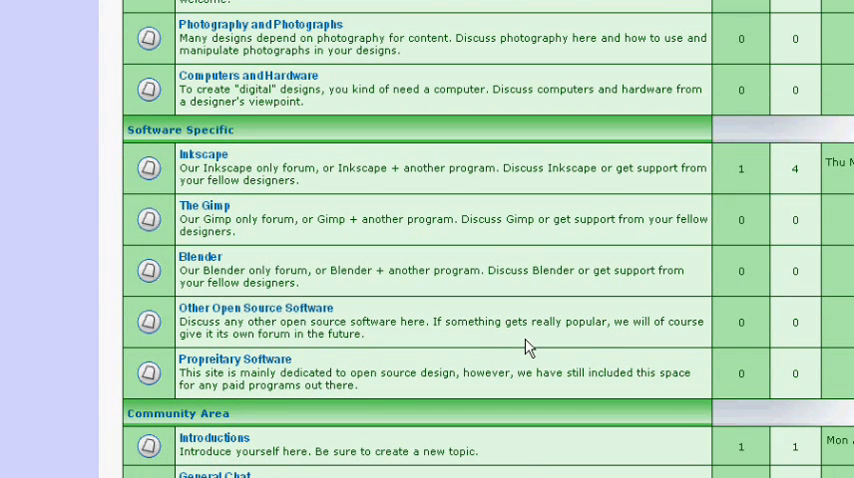